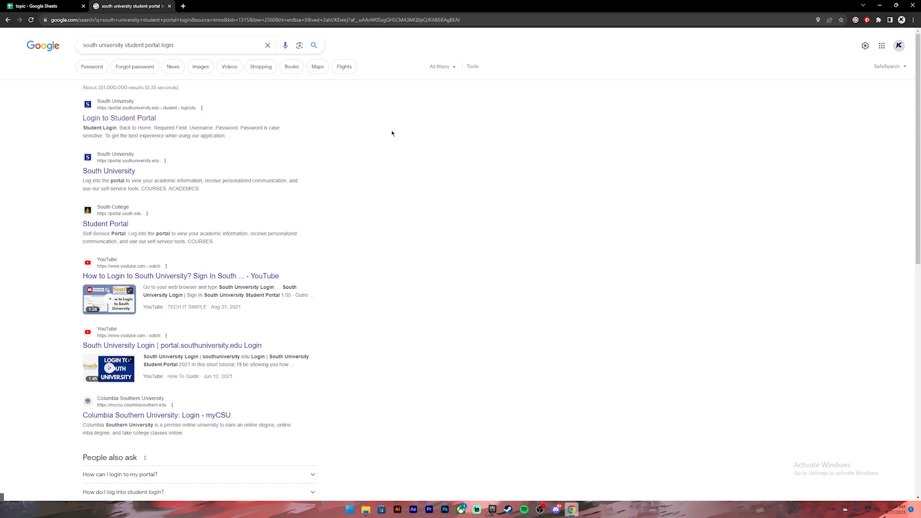
Step: Open the 'Login to Student Portal' result from portal.southuniversity.edu
click(118, 118)
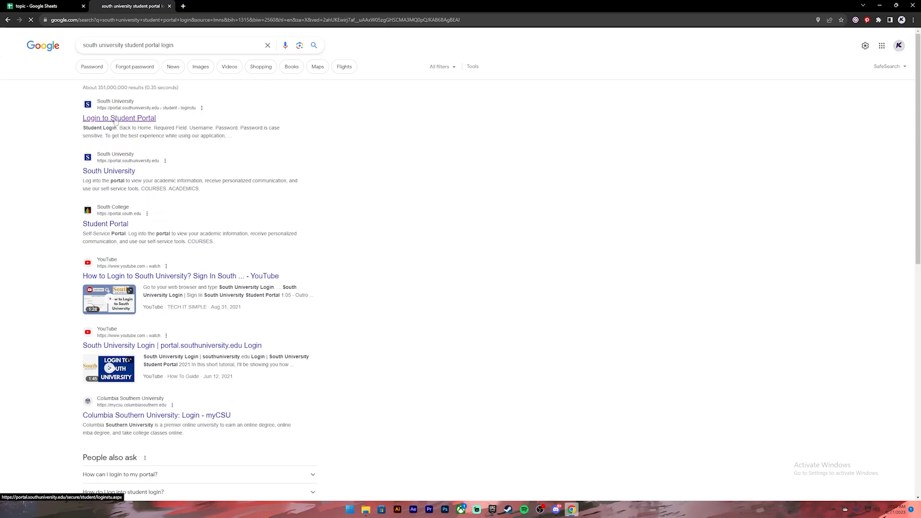
Step: Enter username 'john12' and the account password on the Student Login form
click(119, 118)
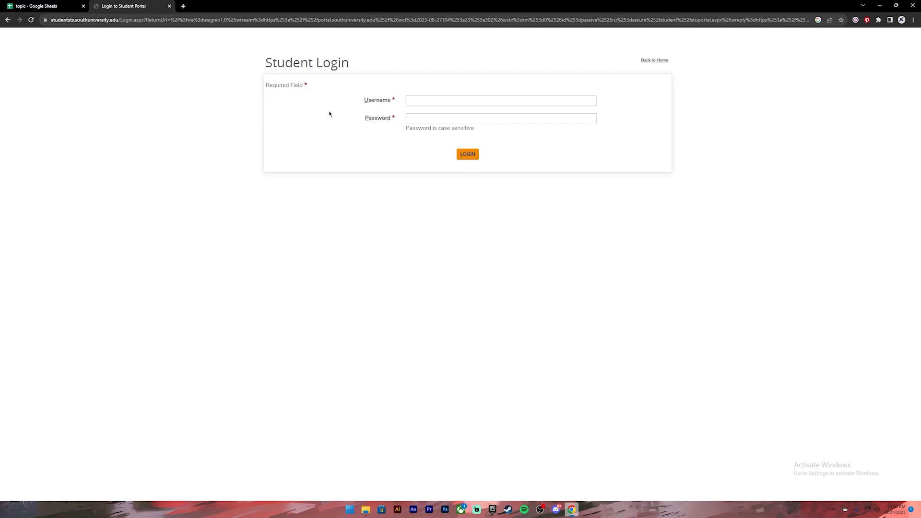
text(john123)
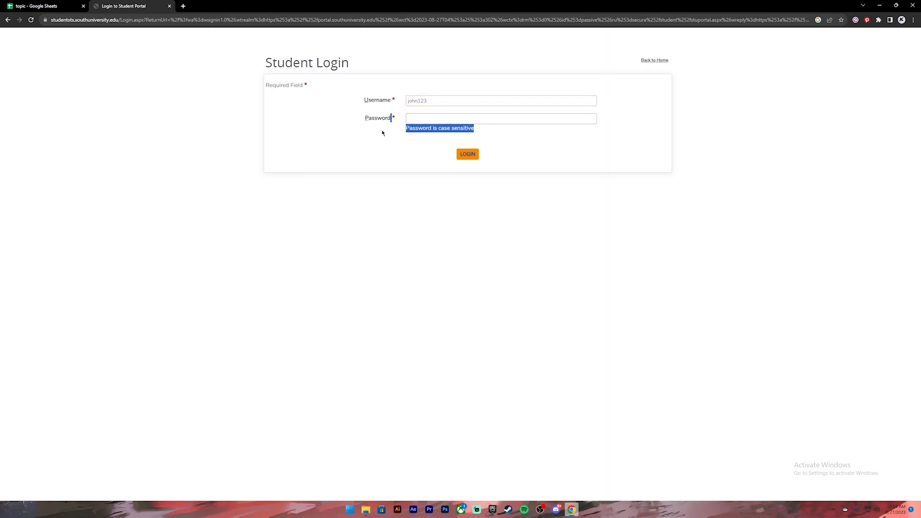
click(500, 118)
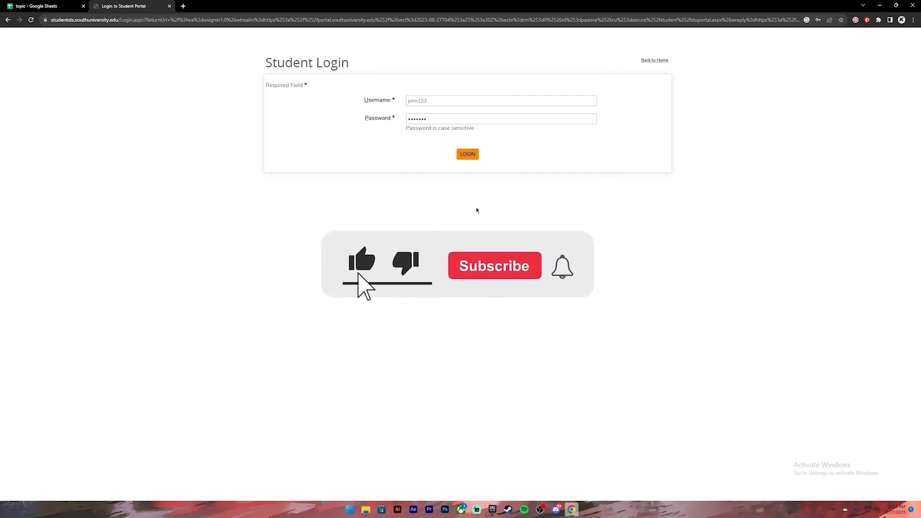
click(494, 265)
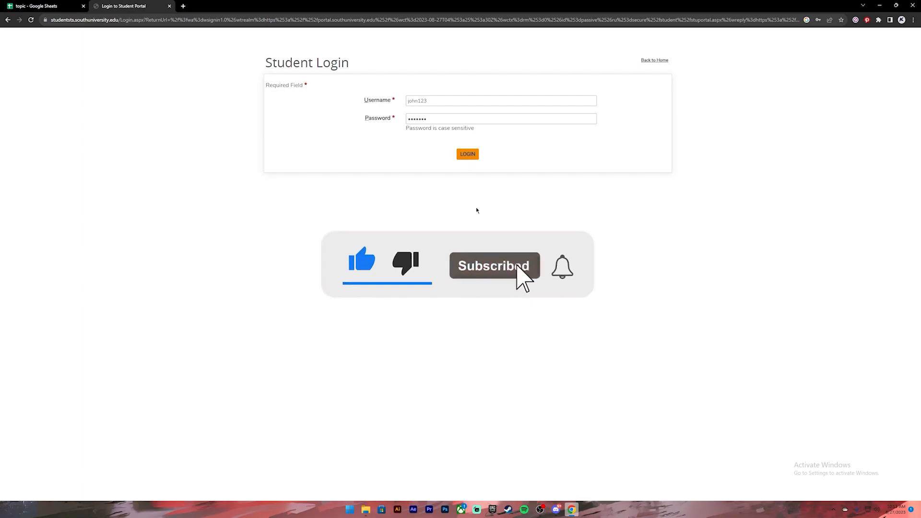